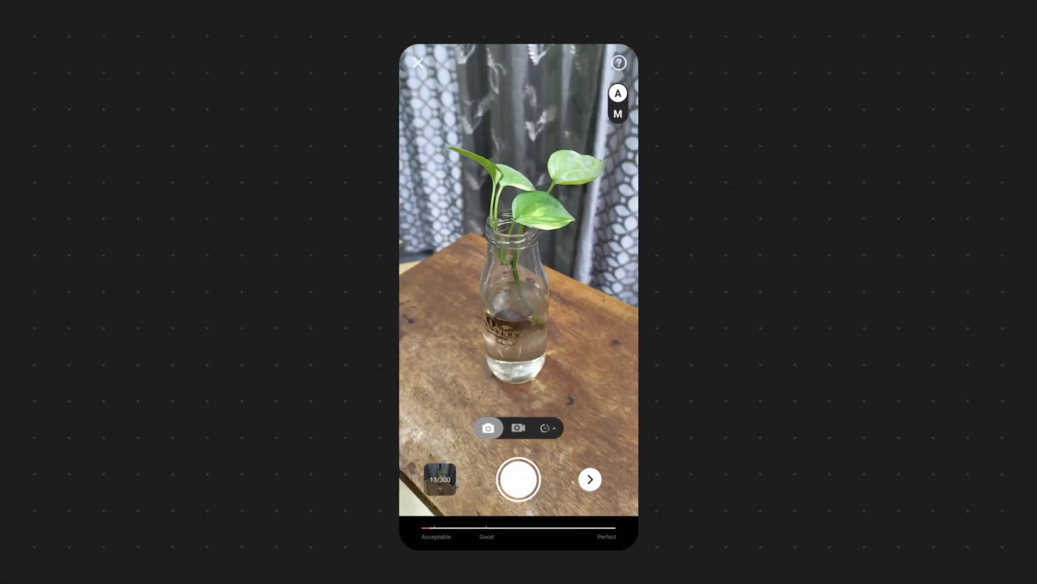
Capture another photo of the plant in the glass bottle.
{"action": "left_click", "coordinate": [518, 479]}
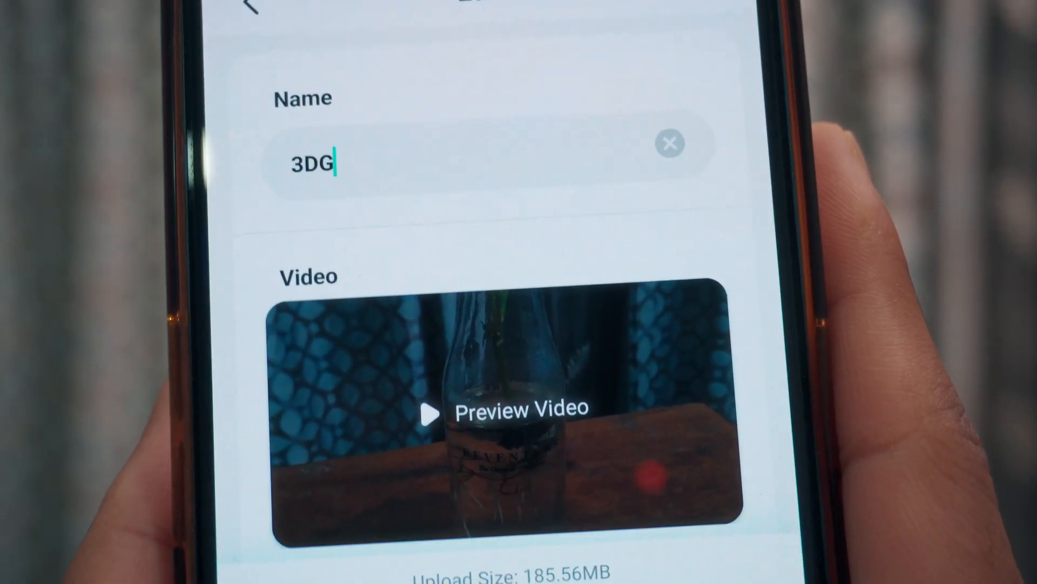
Scroll the video scan's edit page to review its preview and upload size.
{"action": "scroll", "scroll_direction": "down", "scroll_amount": 3}
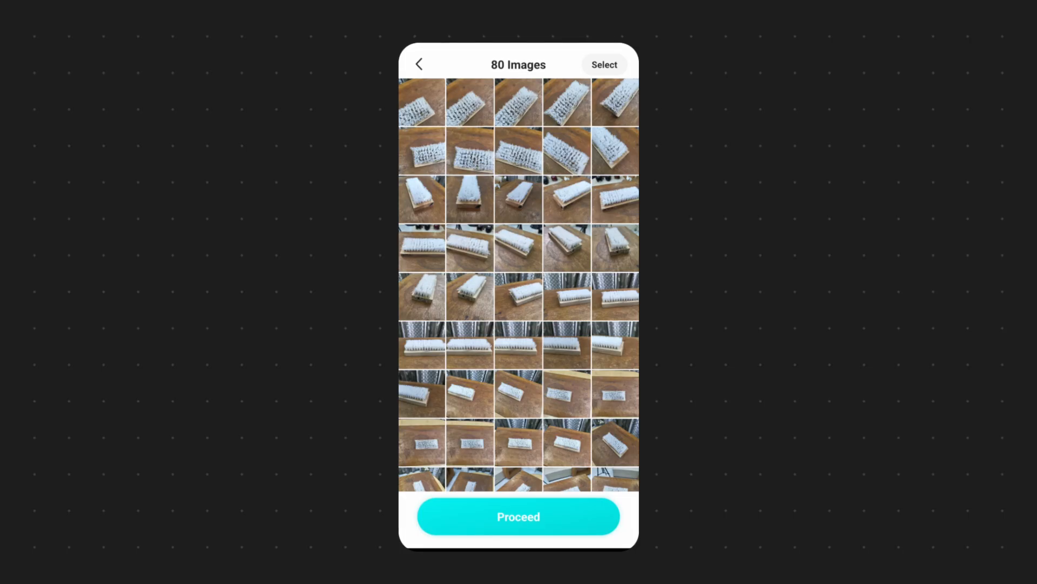
Proceed from the 80 images to the settings and scroll through the quality options.
{"action": "left_click", "coordinate": [518, 516]}
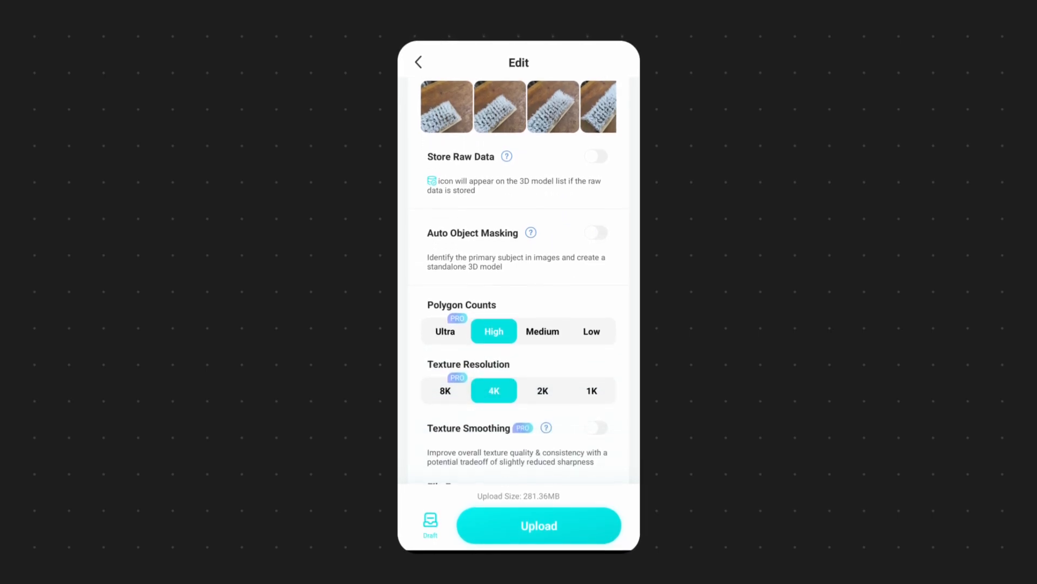
{"action": "scroll", "scroll_direction": "down", "scroll_amount": 3}
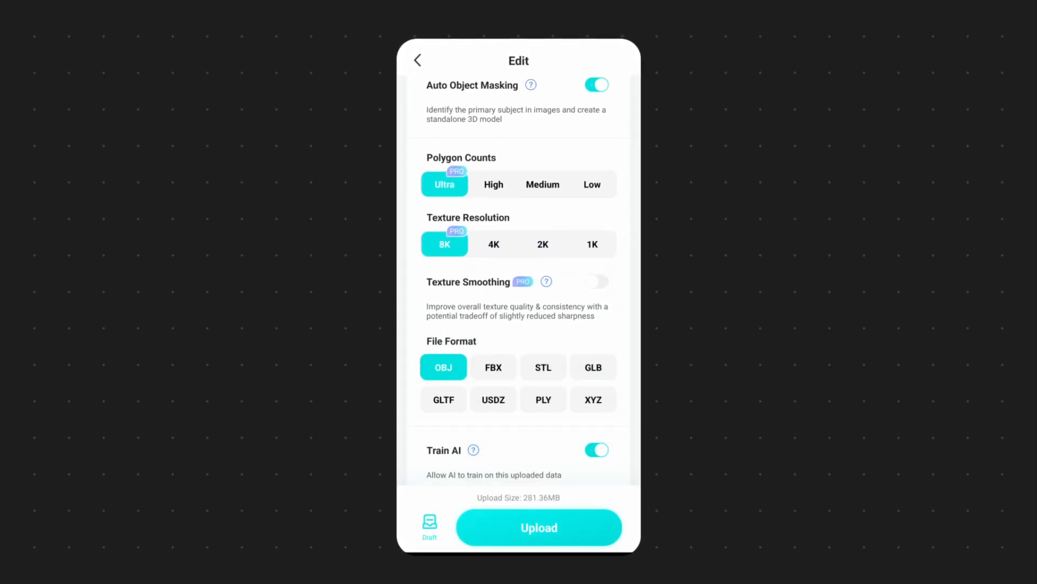
{"action": "scroll", "scroll_direction": "up", "scroll_amount": 3}
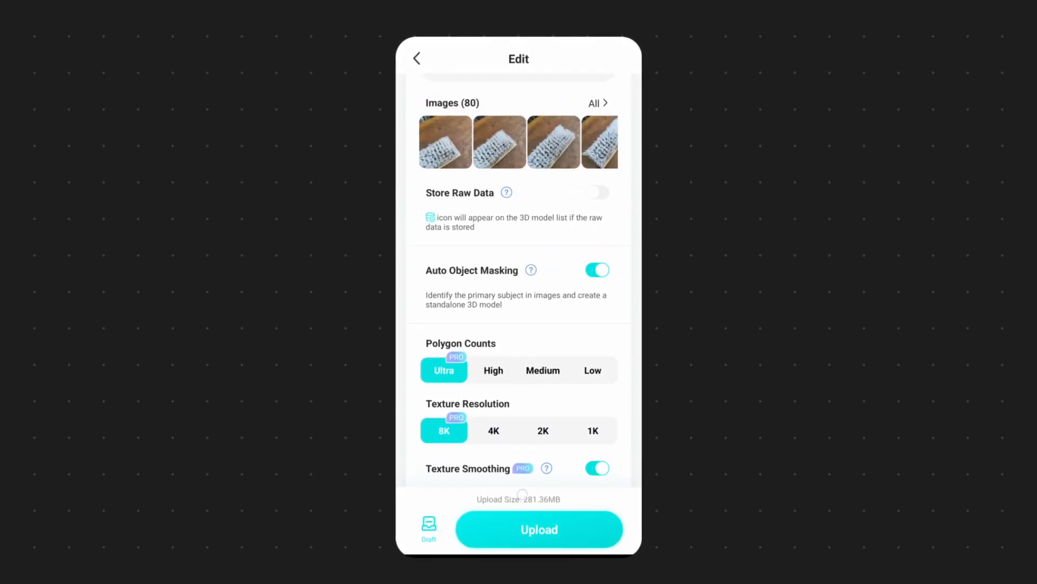